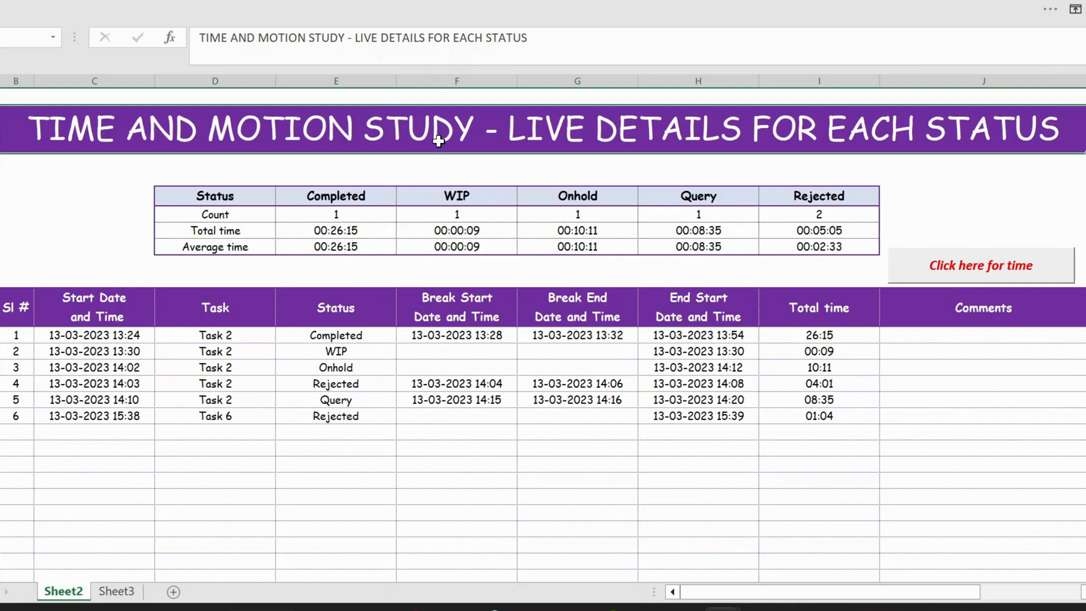
mouse_move(422, 136)
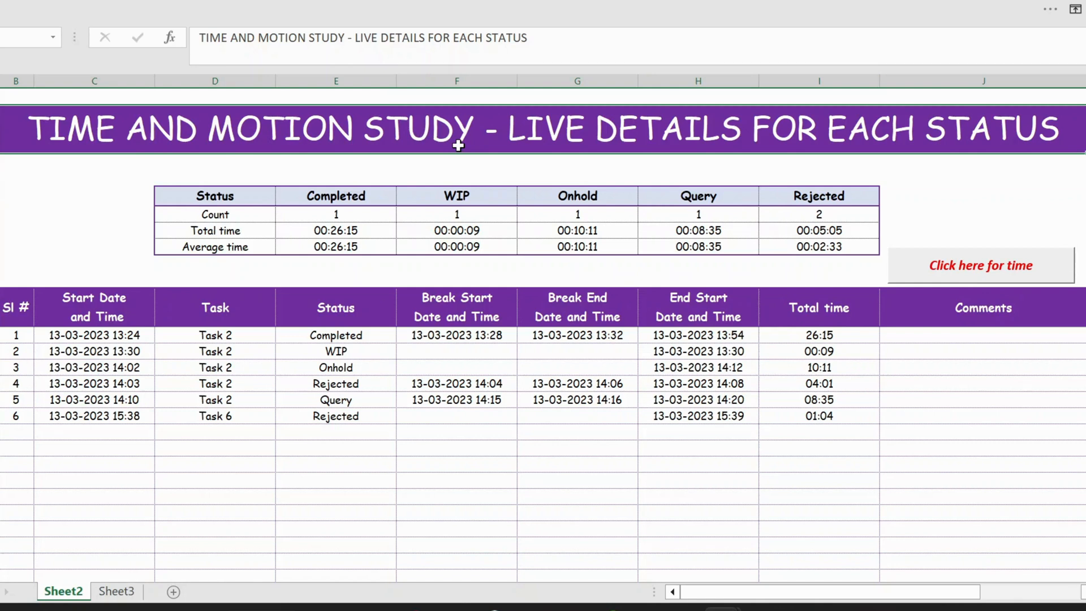
mouse_move(96, 297)
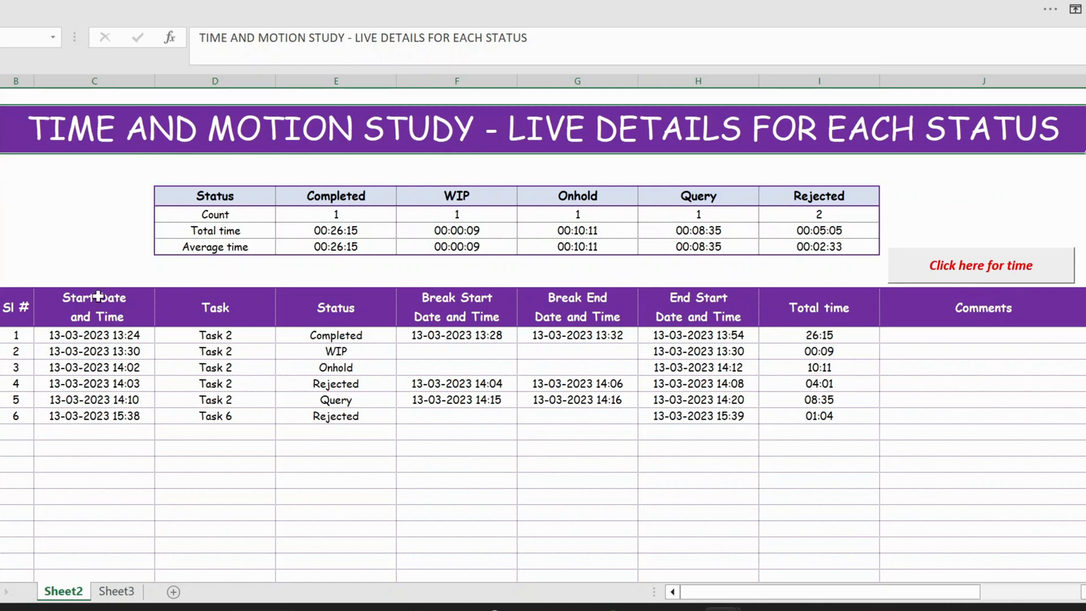
click(17, 306)
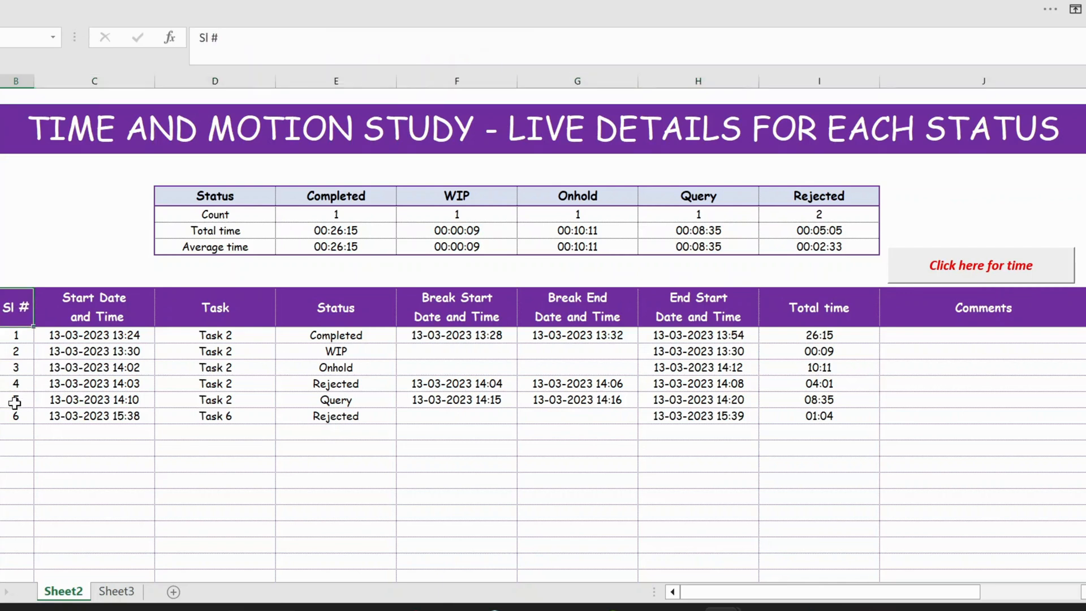
click(15, 428)
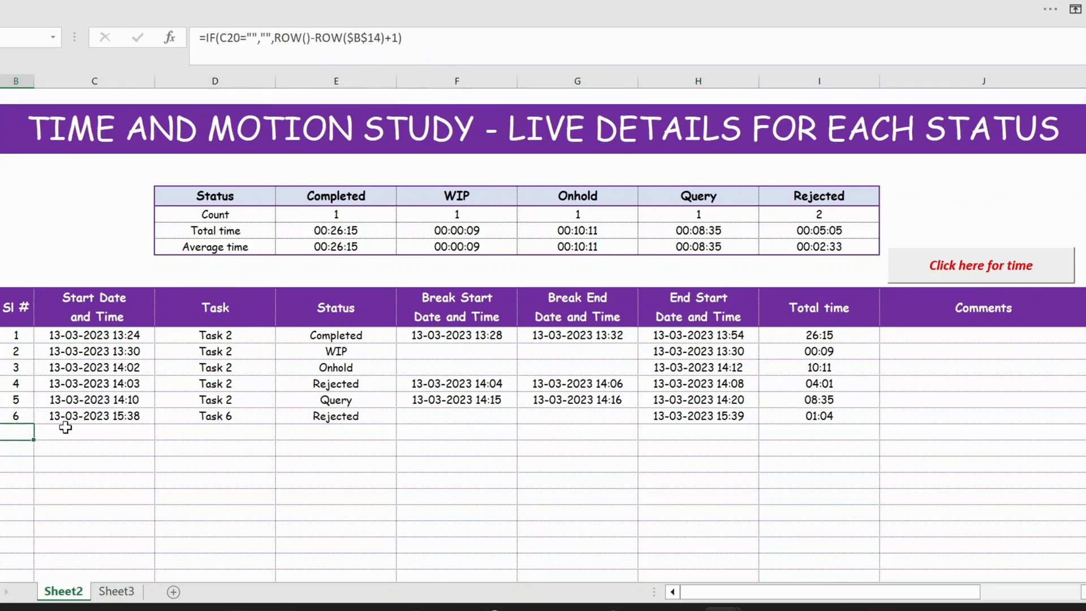
click(93, 431)
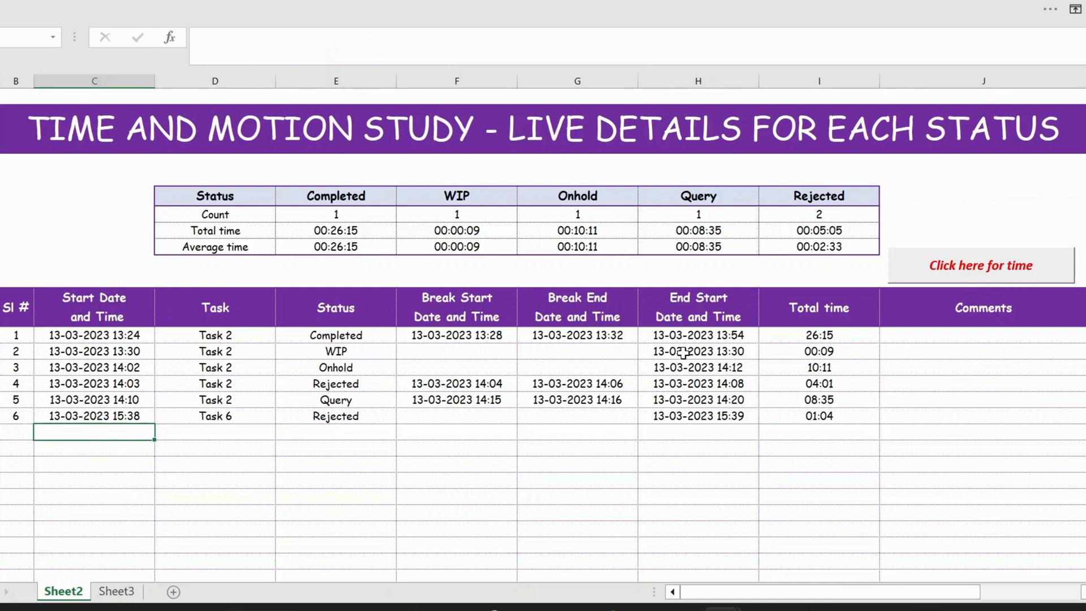
mouse_move(976, 271)
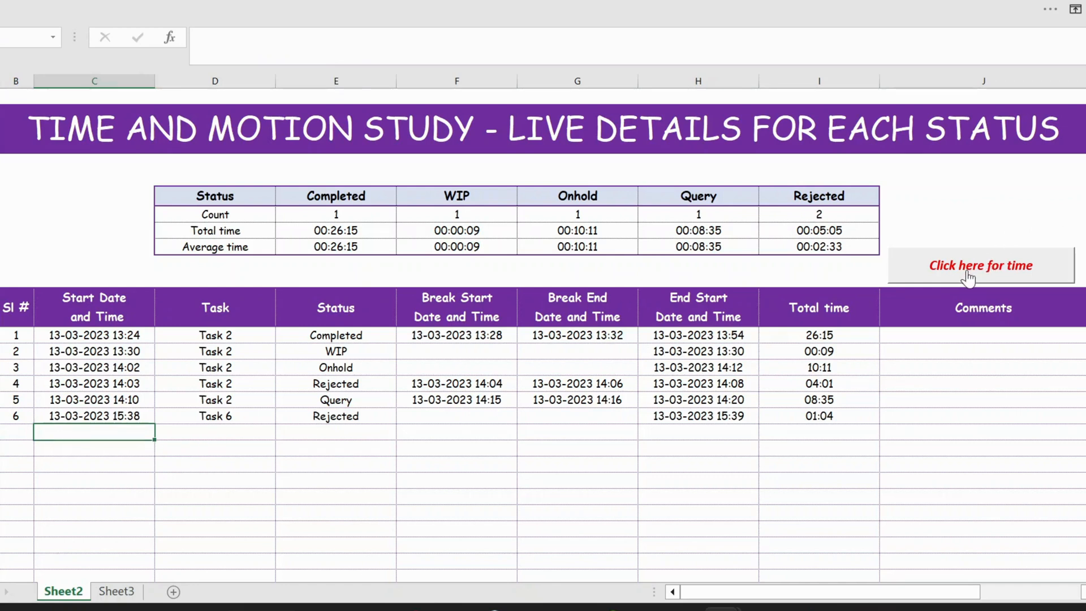
mouse_move(15, 431)
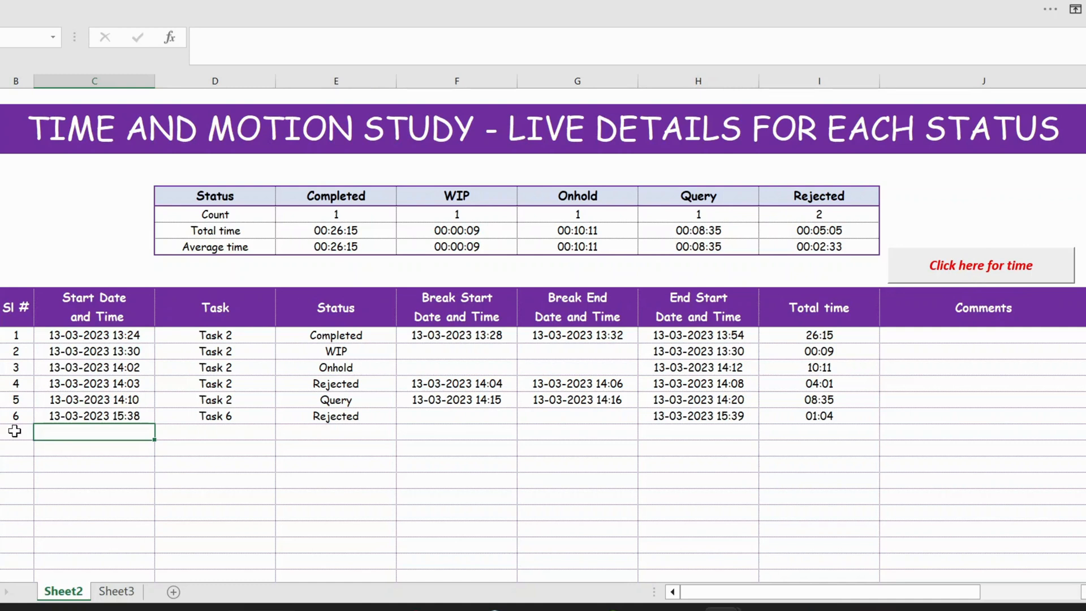
mouse_move(1010, 262)
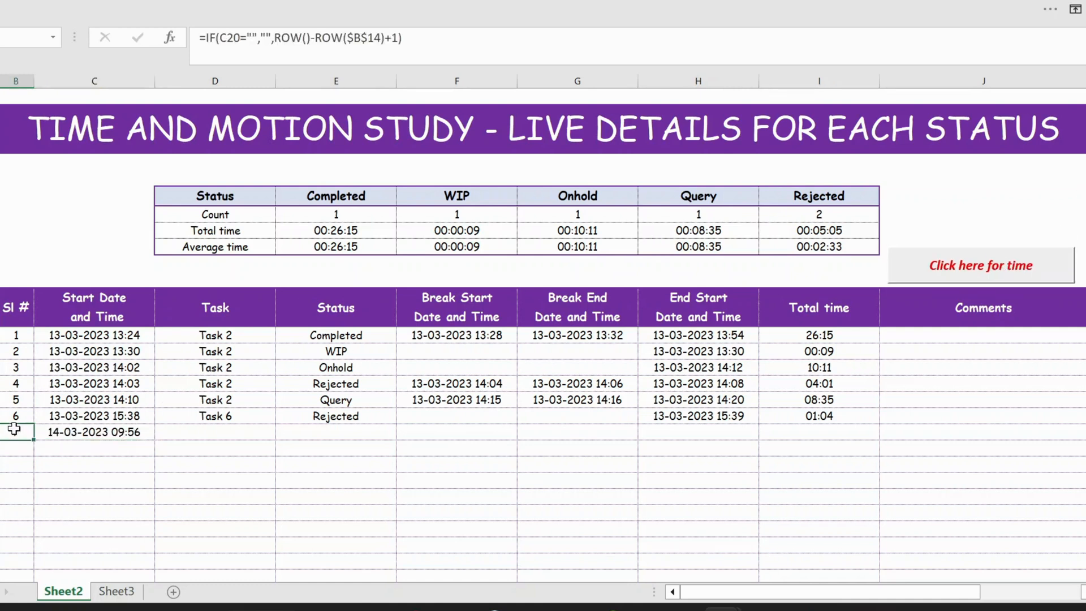
click(214, 431)
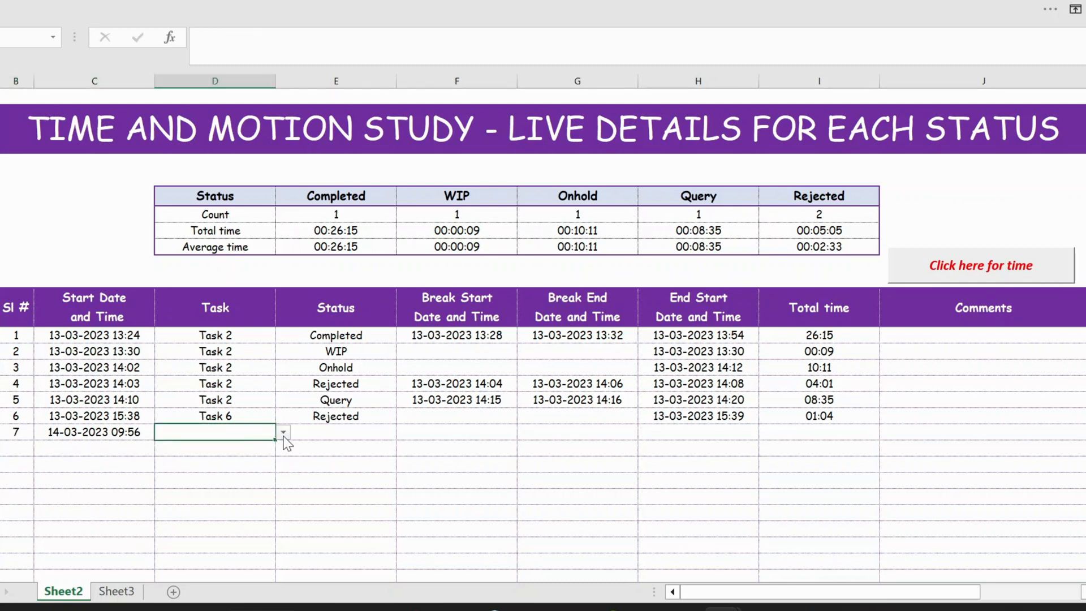
click(283, 432)
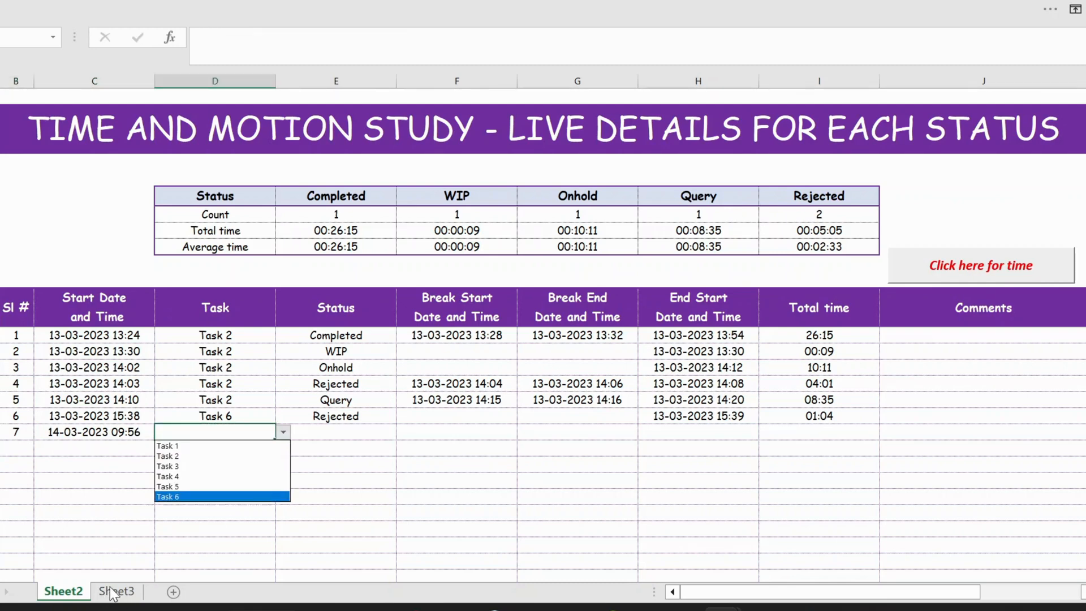
- Add 'Task 7' below Task 6 in Sheet3's task list, then return to the log
click(118, 591)
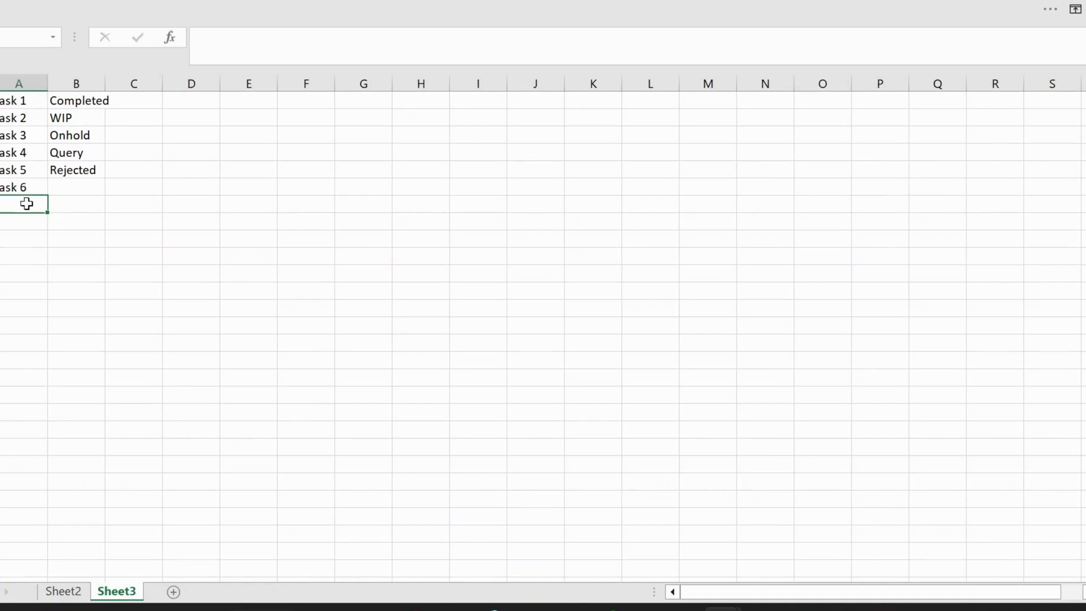
text(Task)
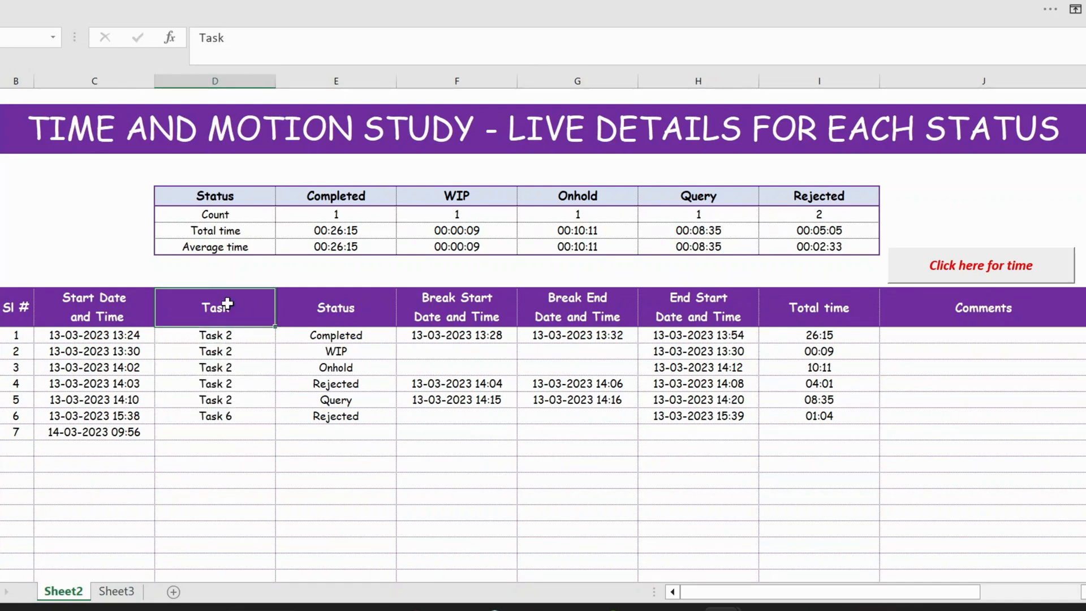
click(116, 591)
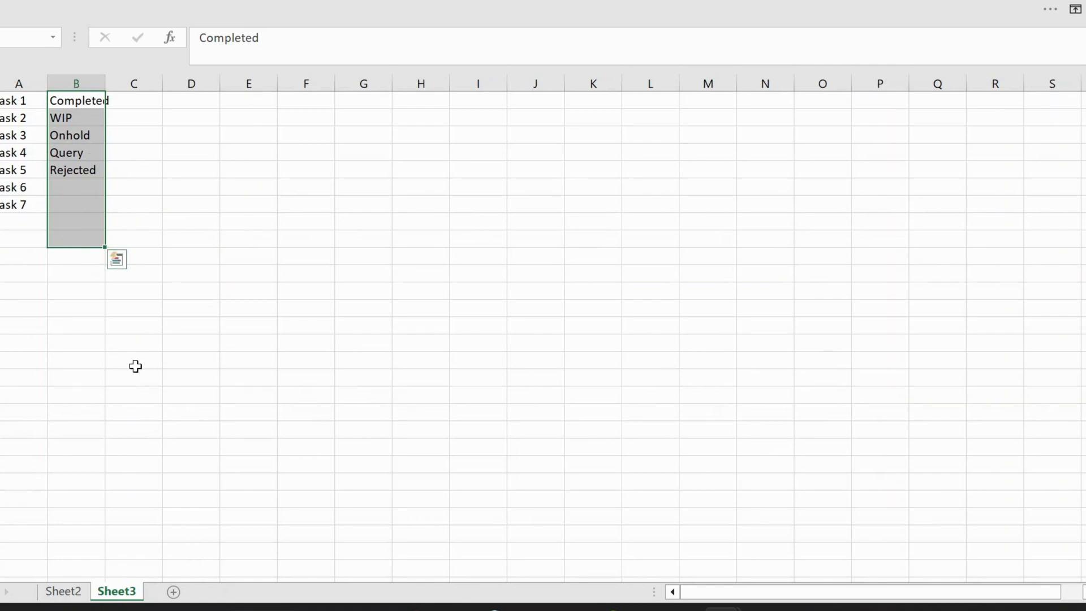
click(64, 590)
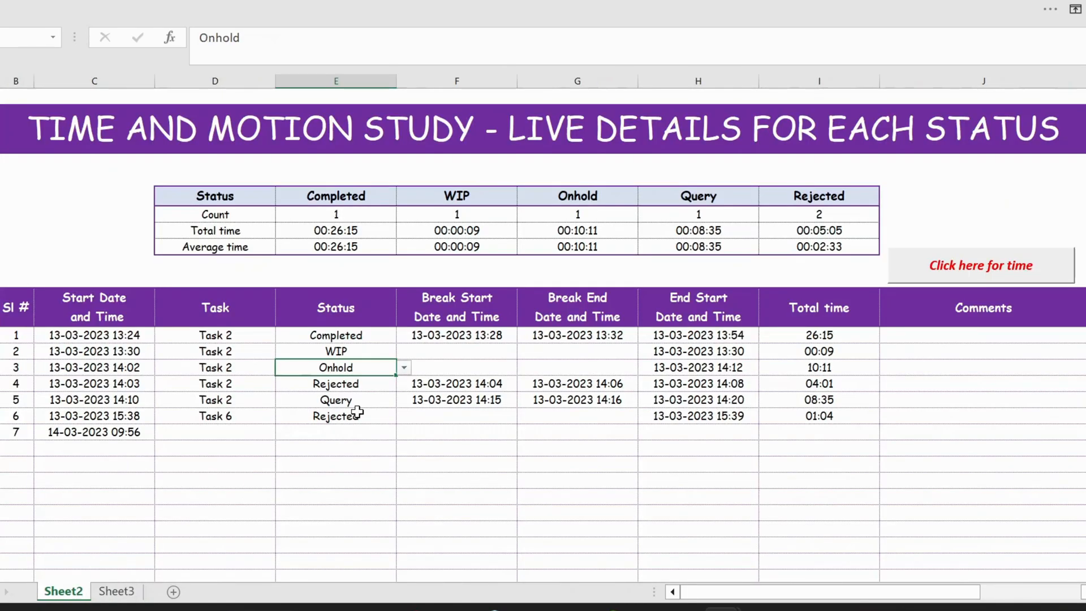
click(456, 307)
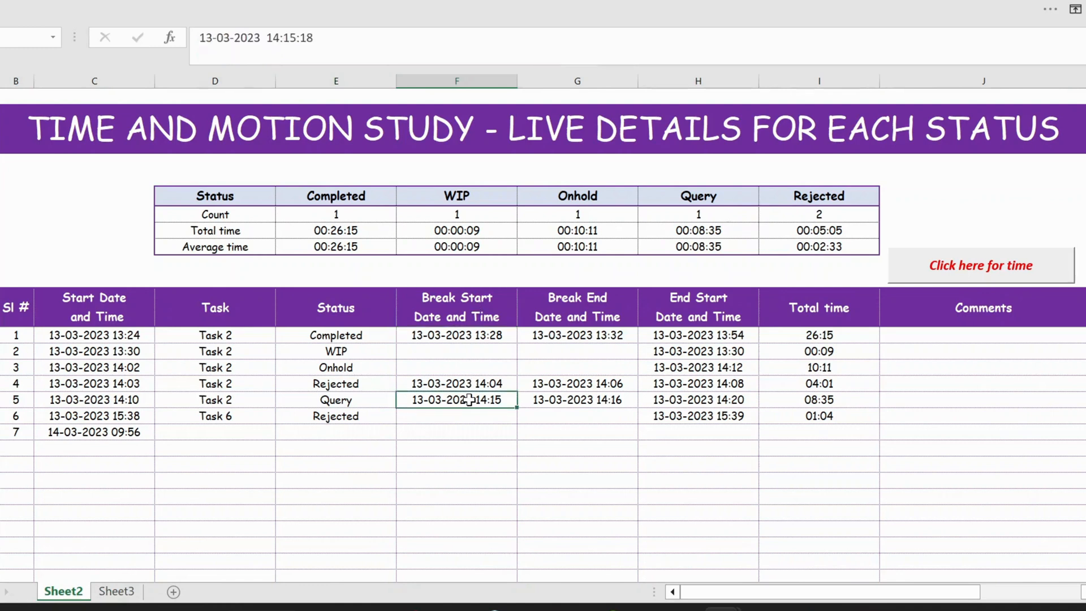
click(576, 416)
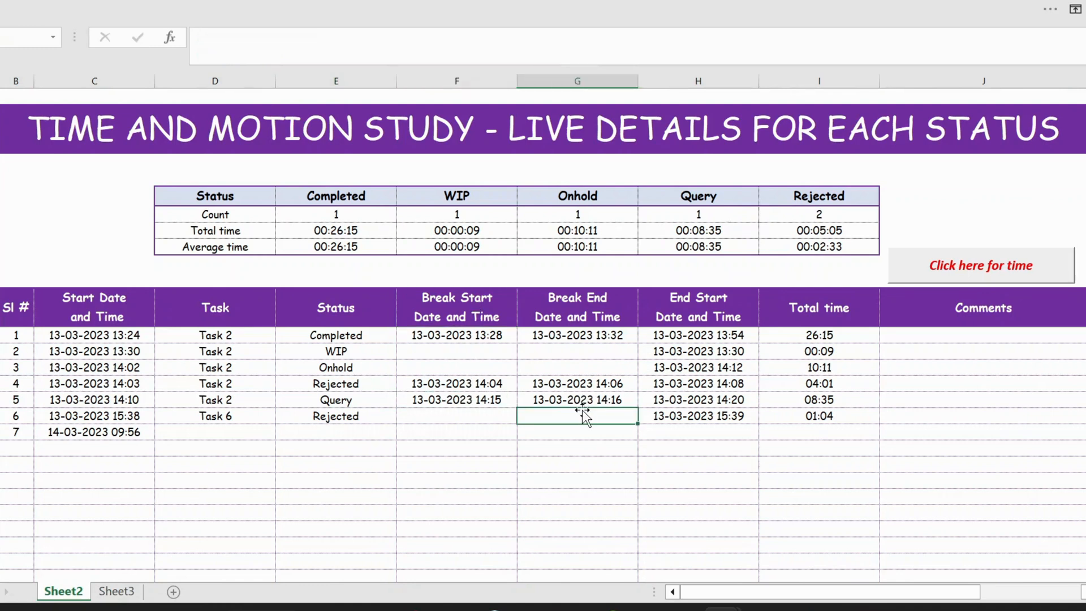
click(456, 415)
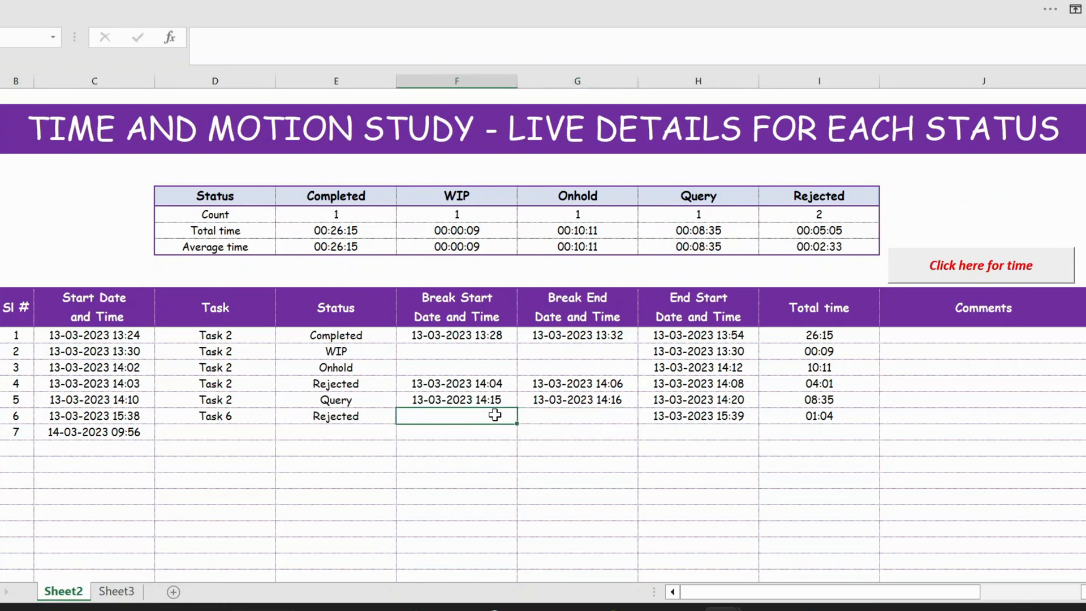
click(577, 416)
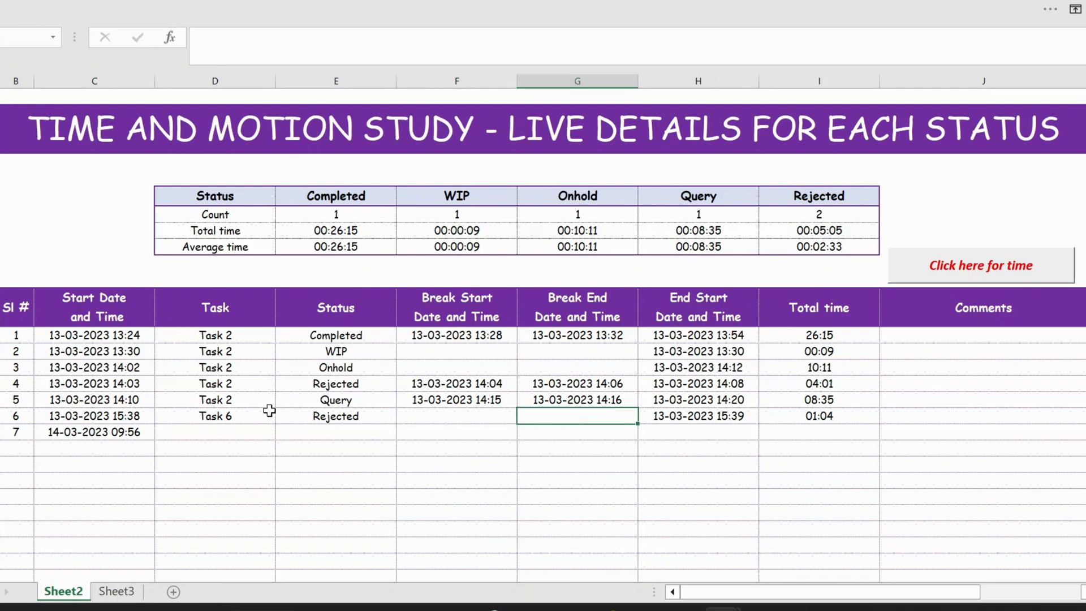
mouse_move(468, 416)
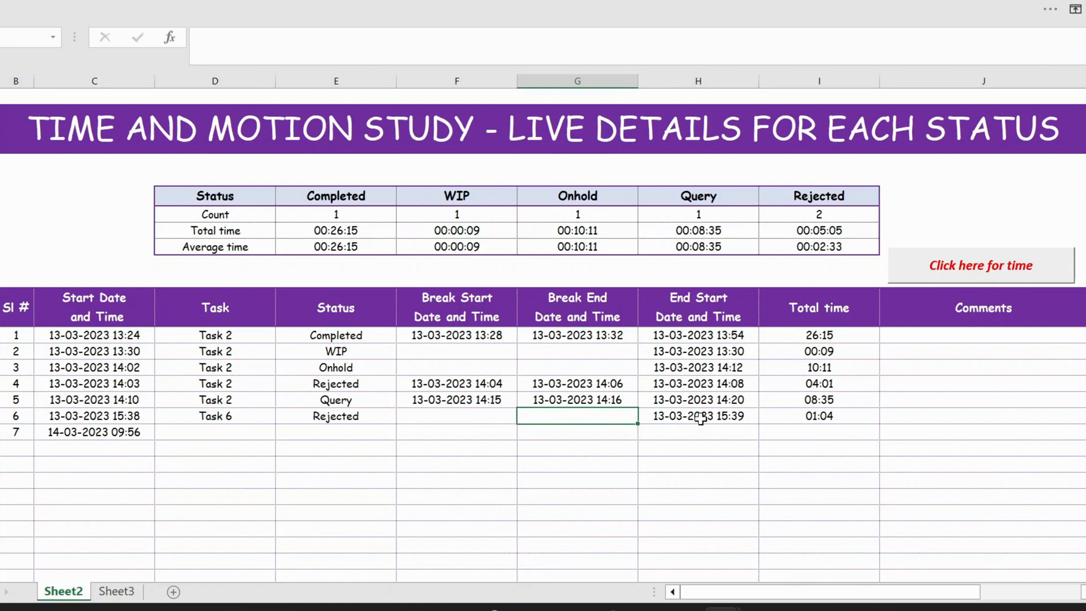
click(698, 416)
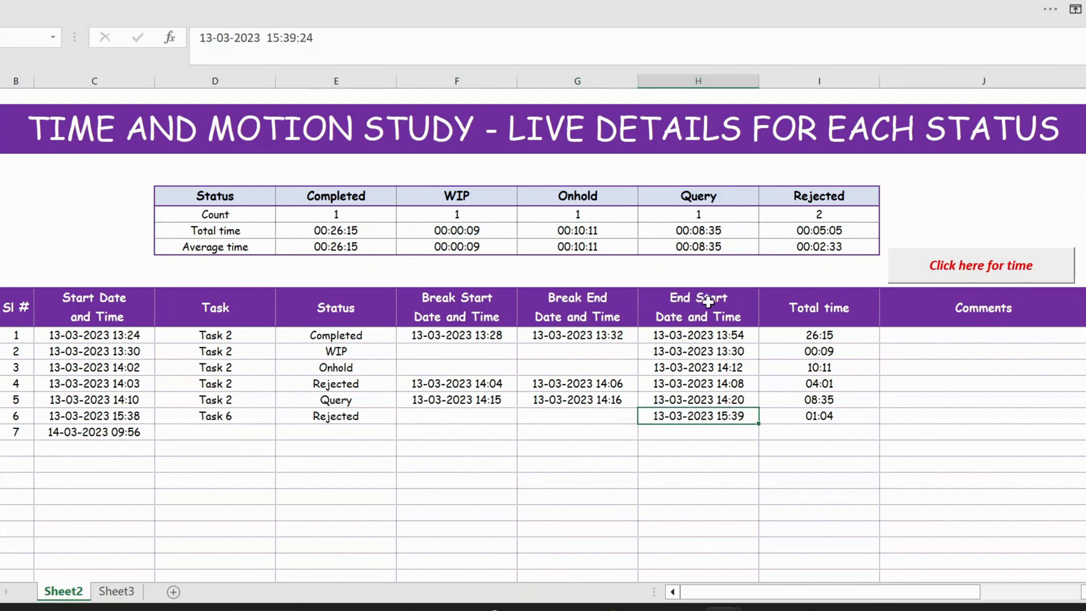
mouse_move(229, 435)
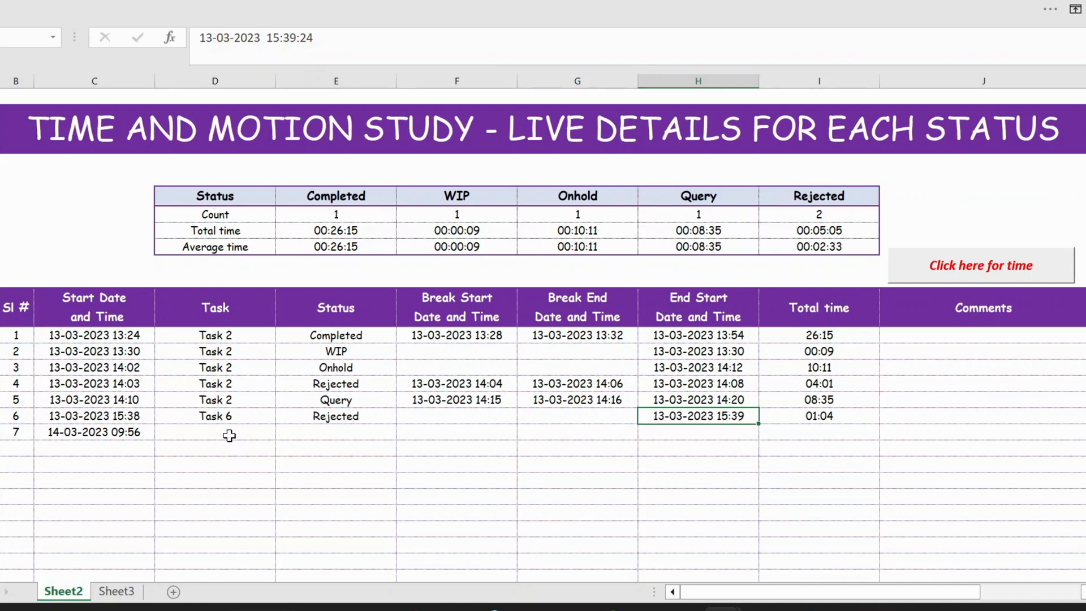
click(214, 432)
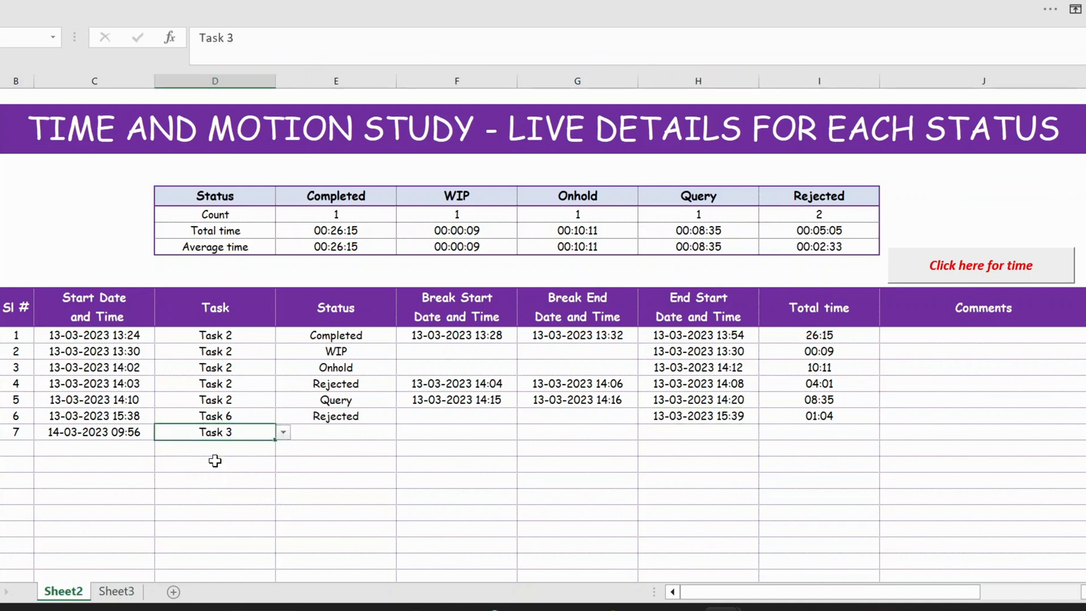
click(335, 432)
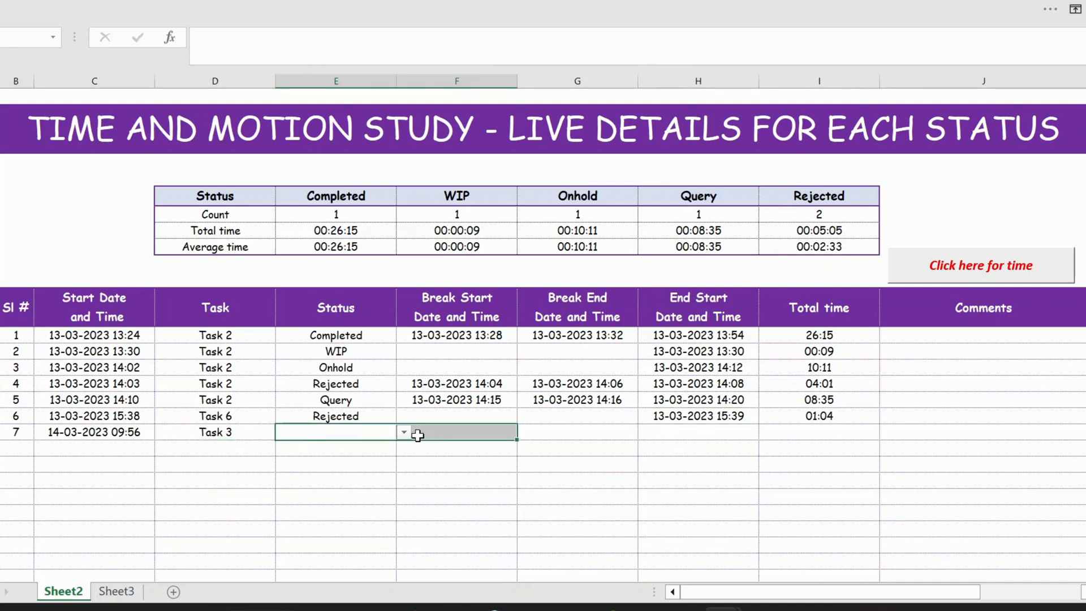
click(403, 431)
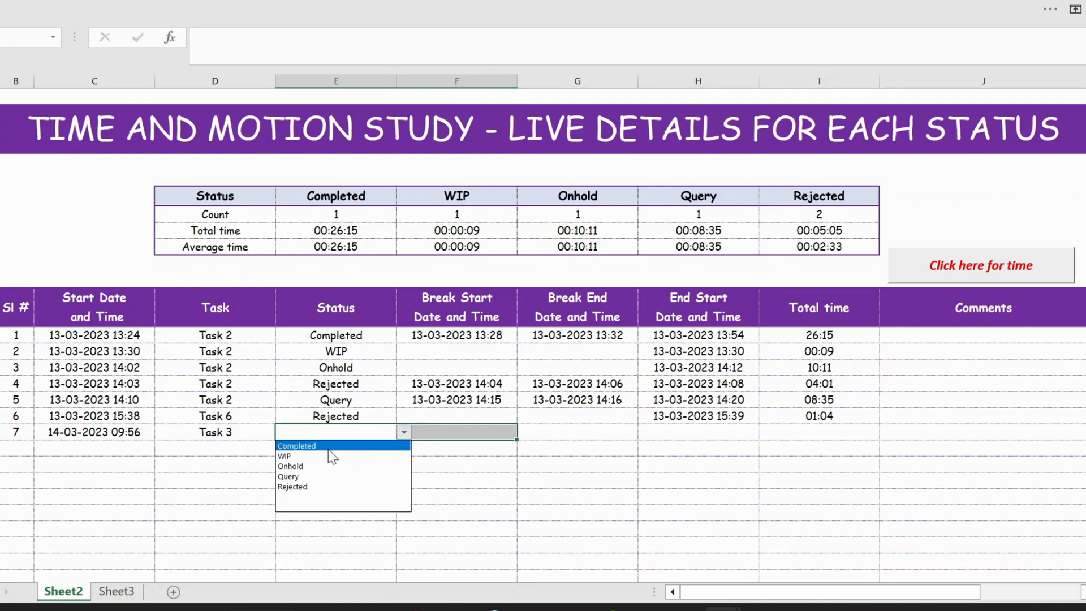
click(296, 446)
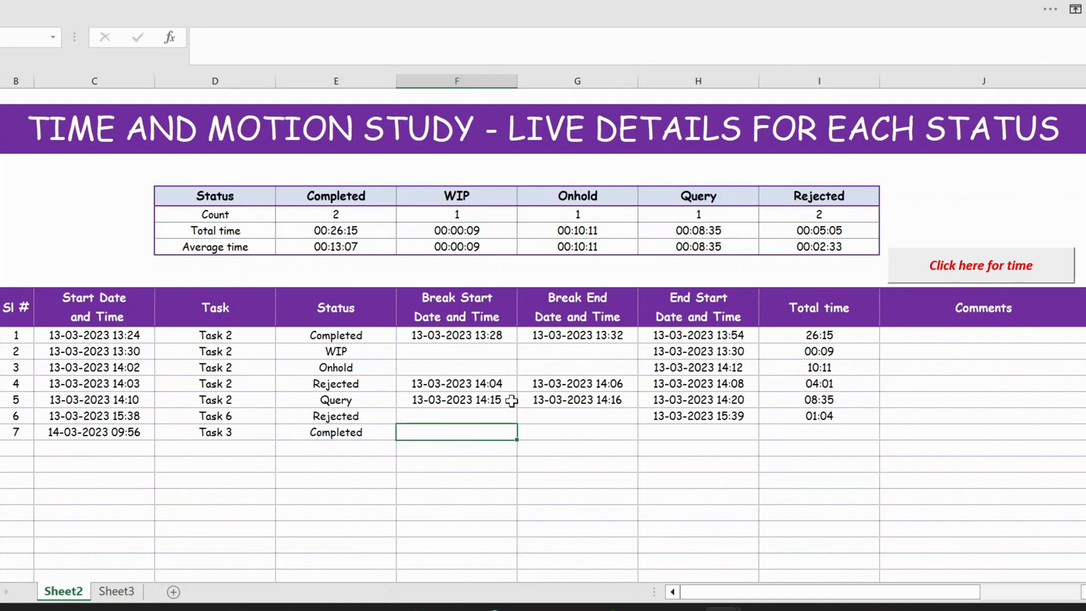
click(670, 435)
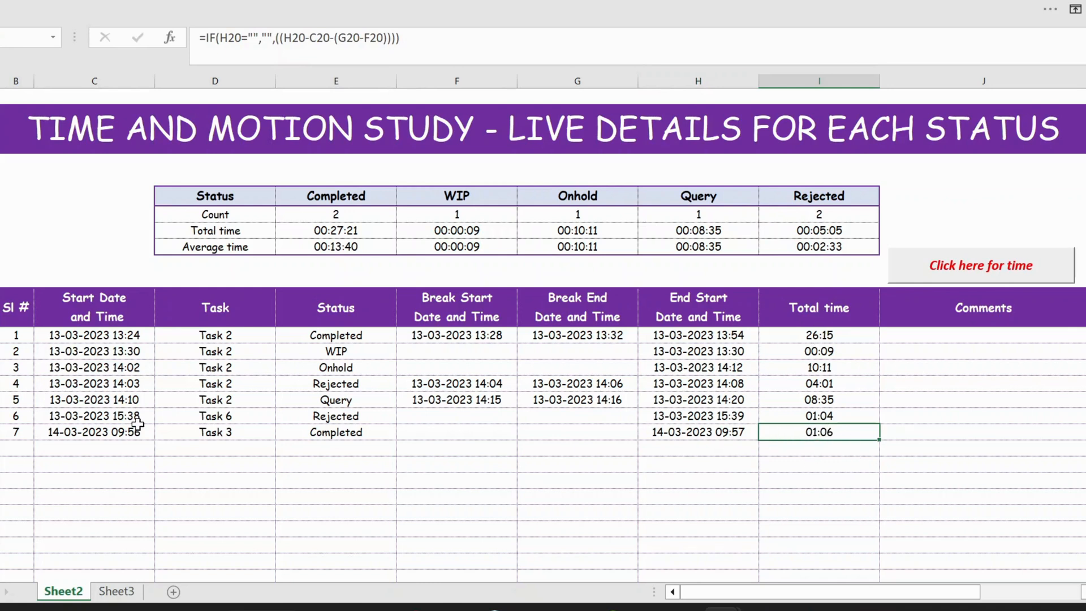
mouse_move(484, 432)
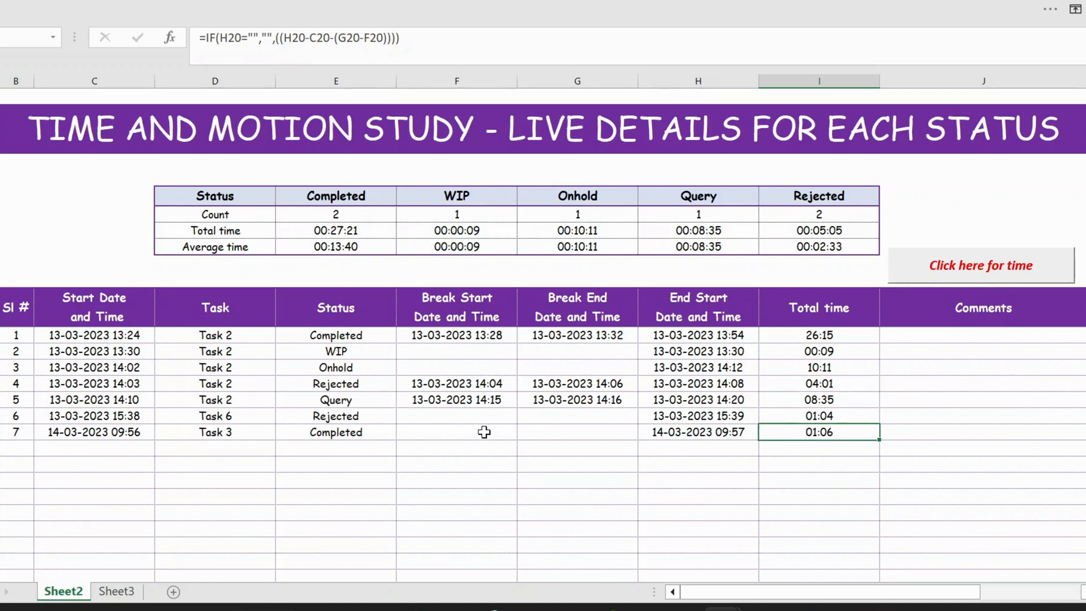
click(214, 196)
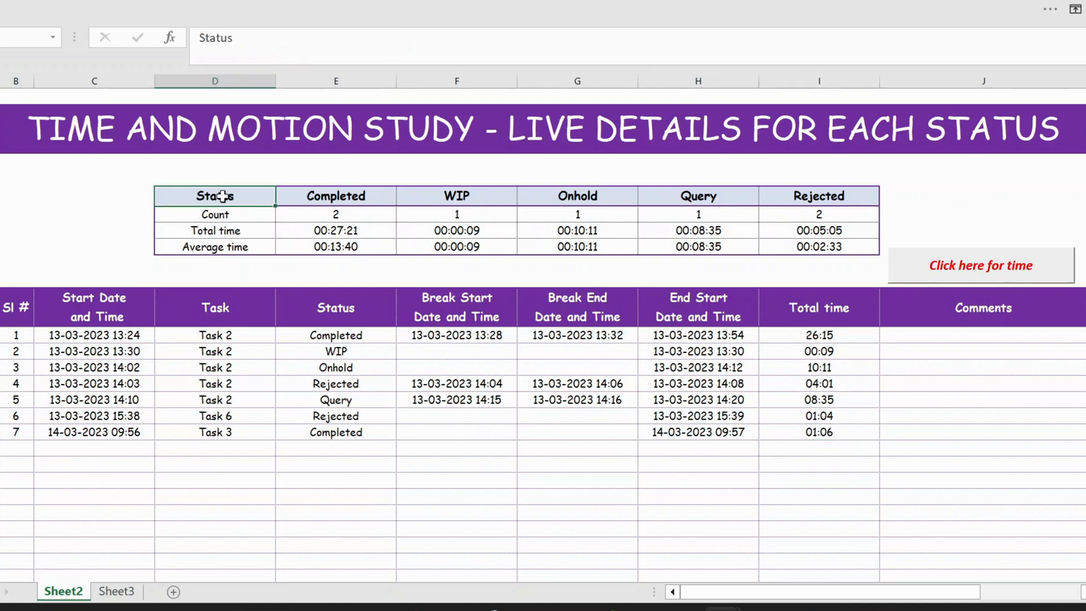
click(214, 214)
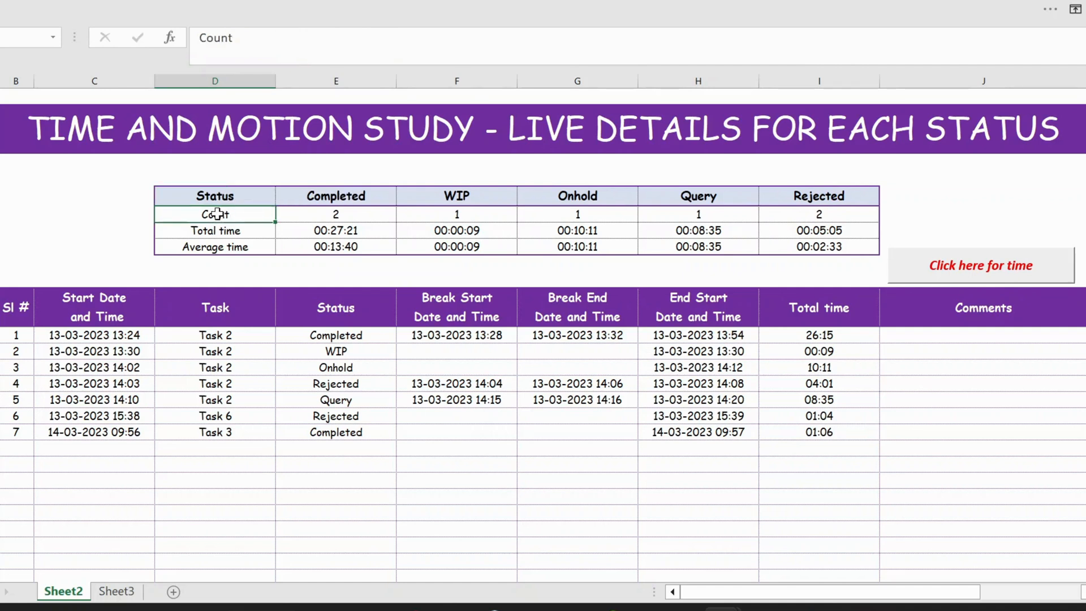
click(335, 214)
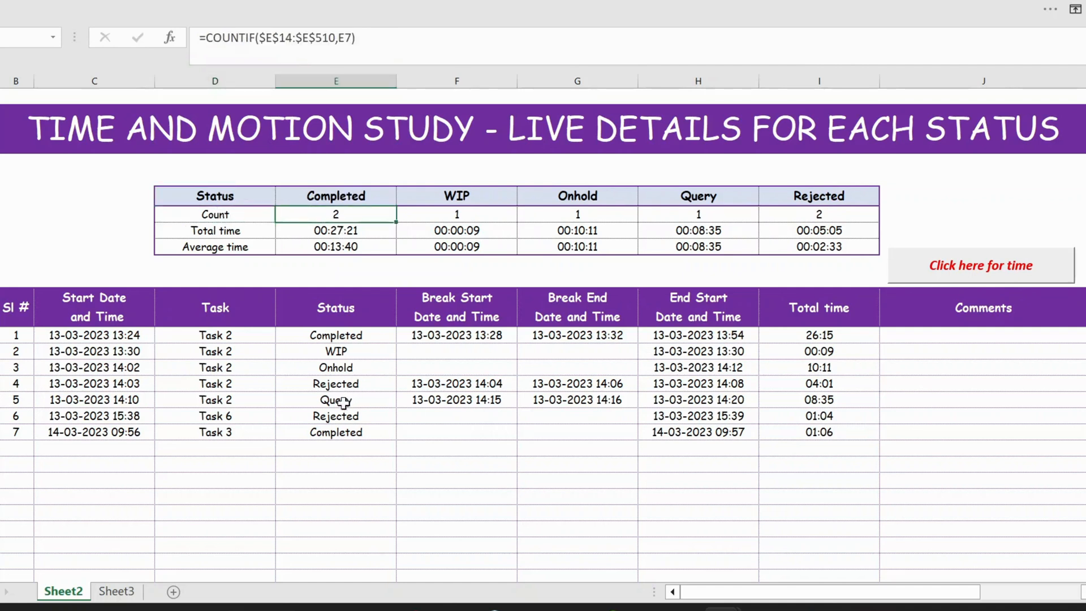
click(335, 448)
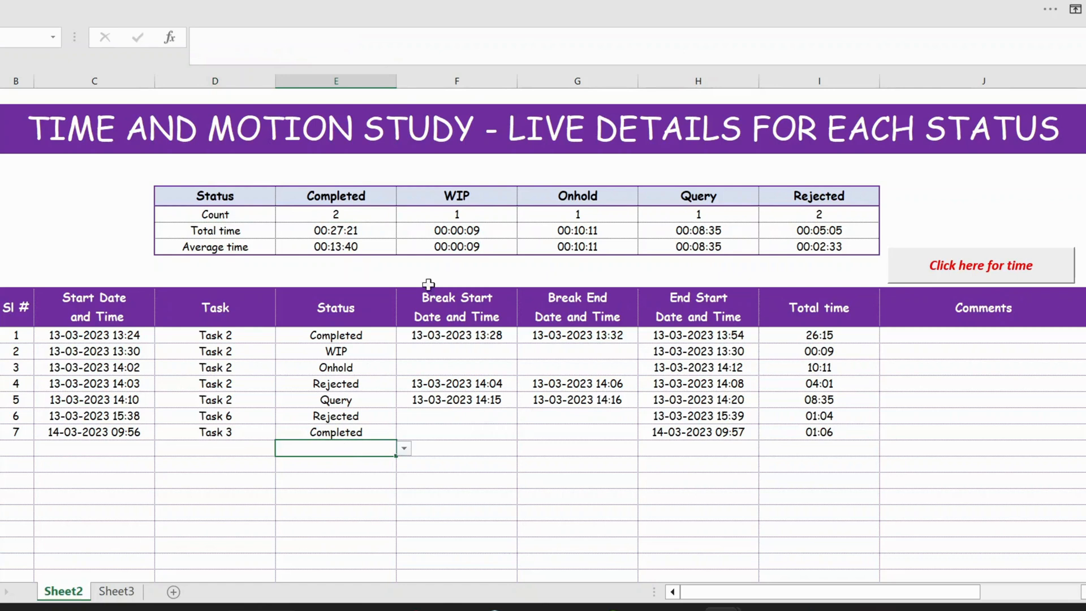
click(335, 214)
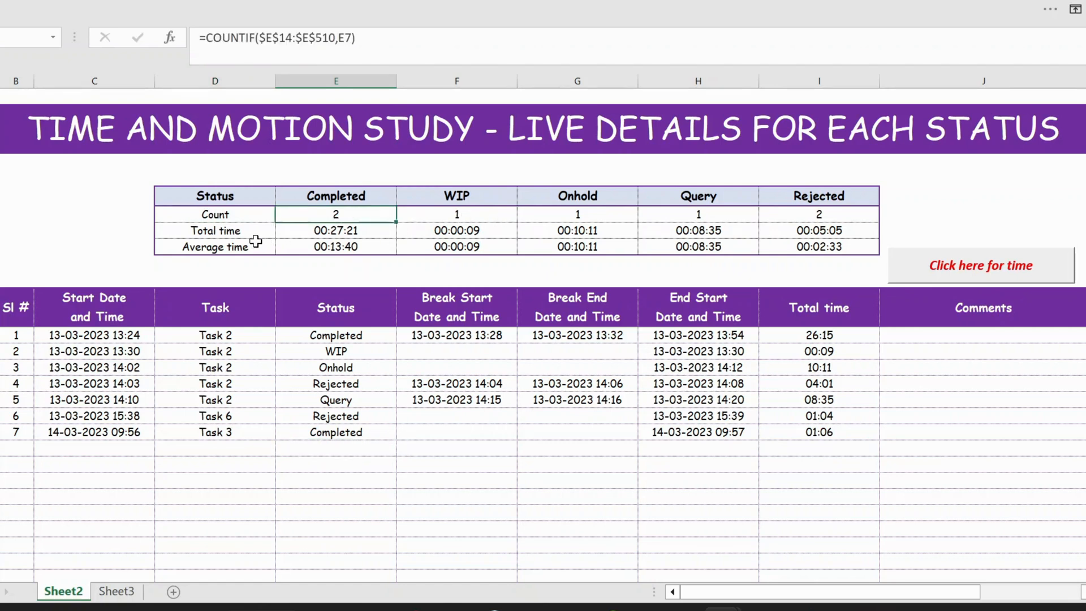
mouse_move(663, 277)
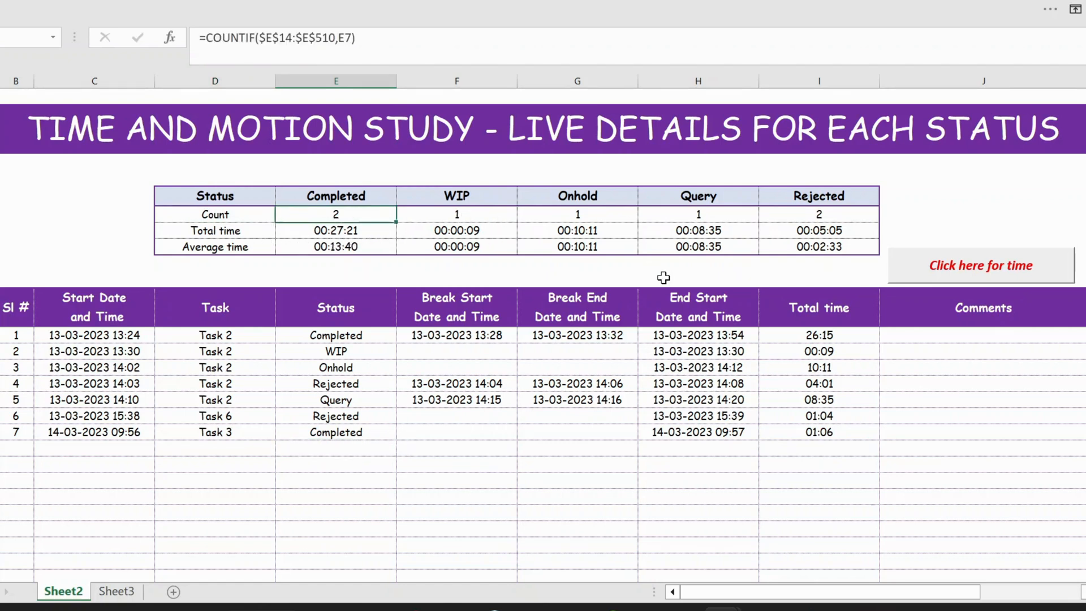
click(336, 246)
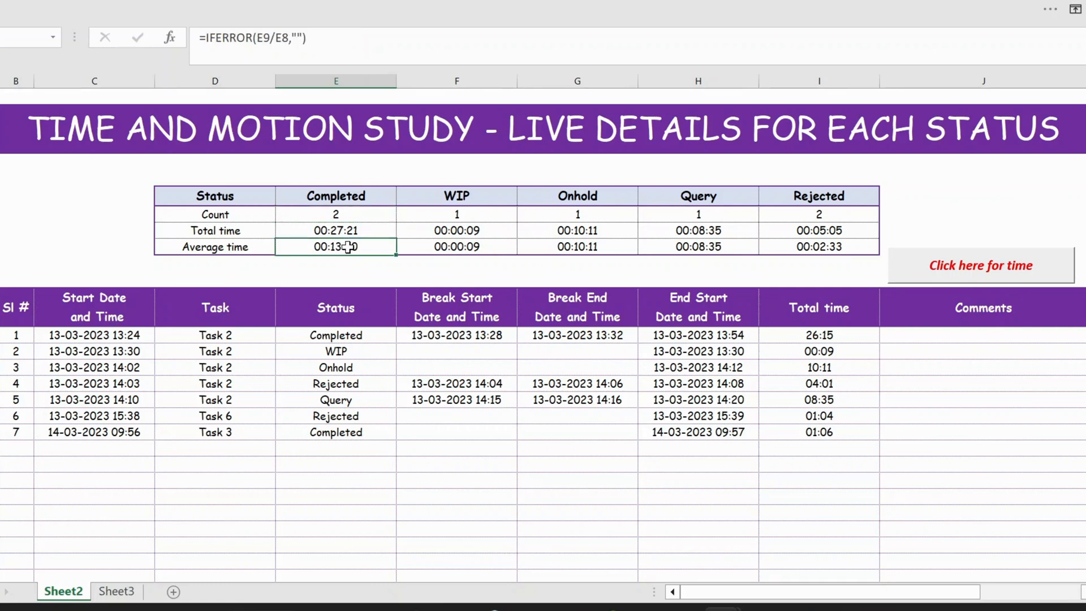
click(456, 247)
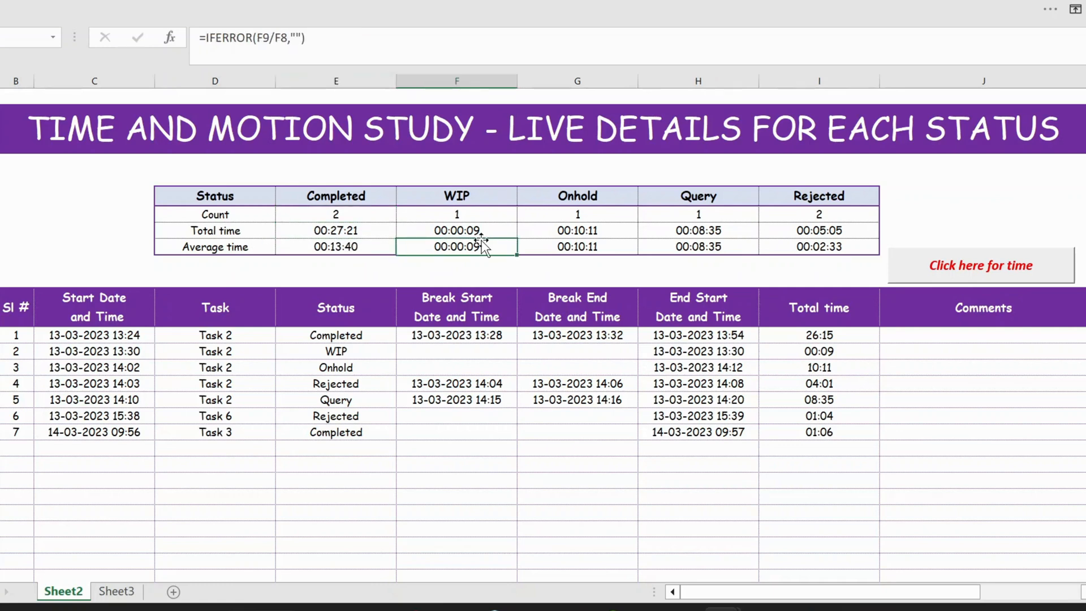